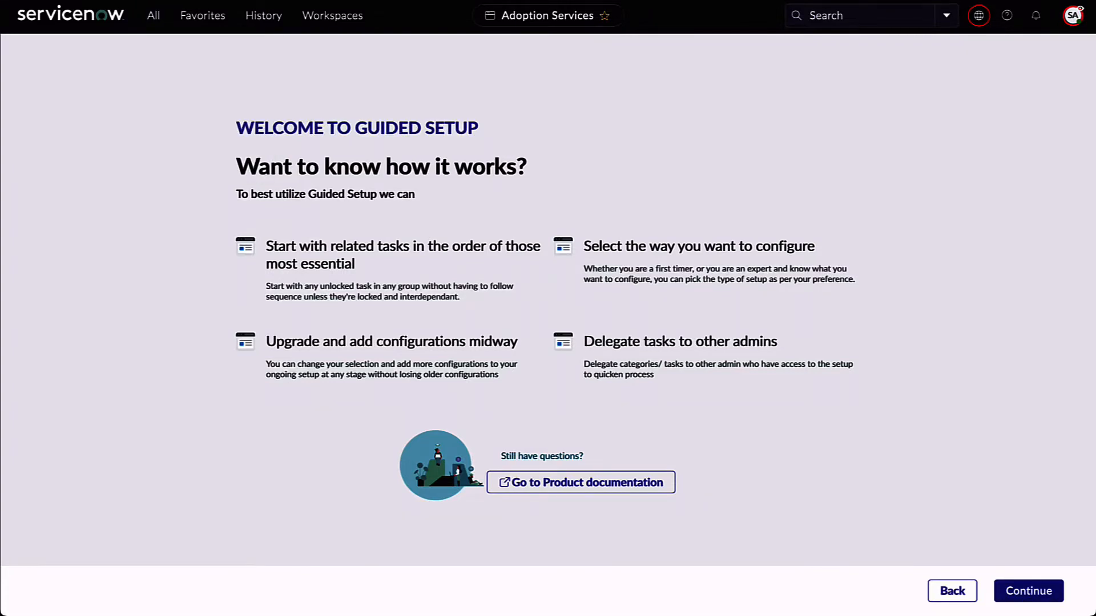
Continue past the guided setup introduction with Best Experience, then expand the Manage interactions category.
{"action": "left_click", "coordinate": [1027, 591]}
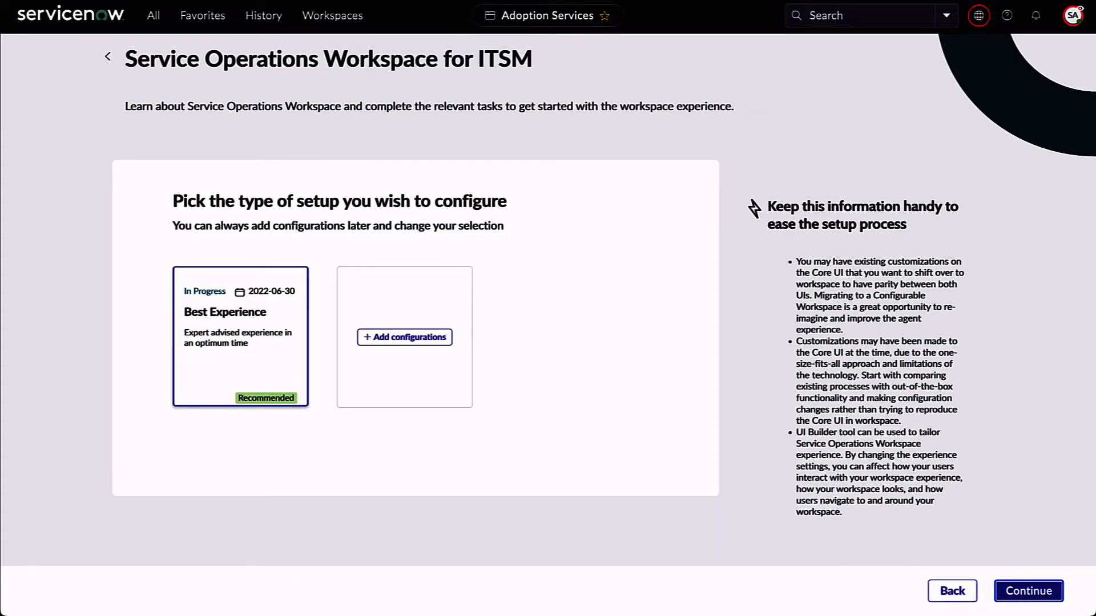
{"action": "left_click", "coordinate": [1027, 591]}
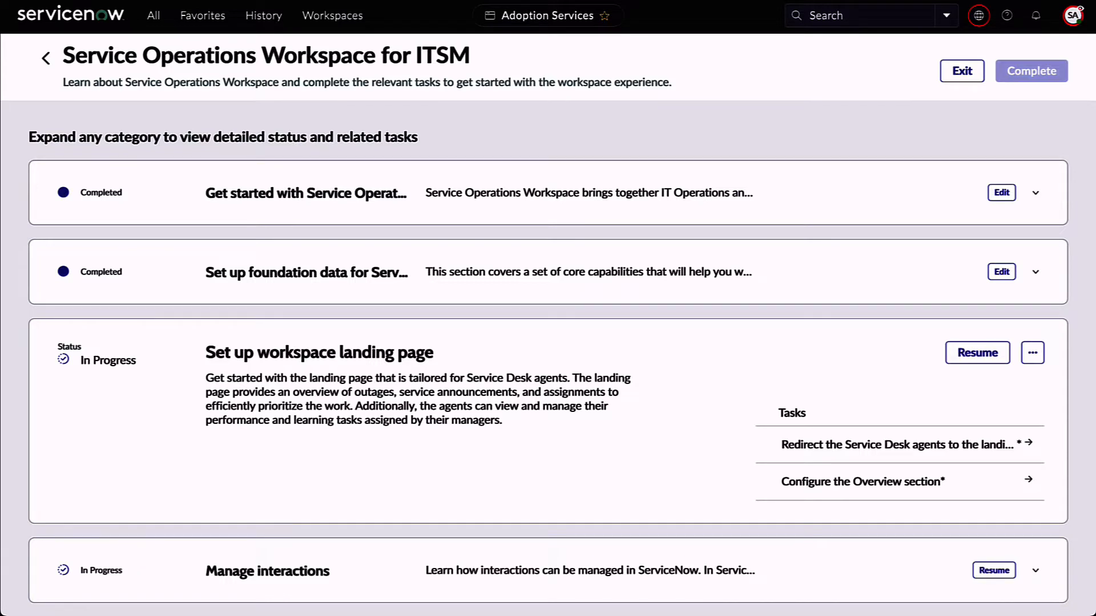
{"action": "scroll", "scroll_direction": "down", "scroll_amount": 3}
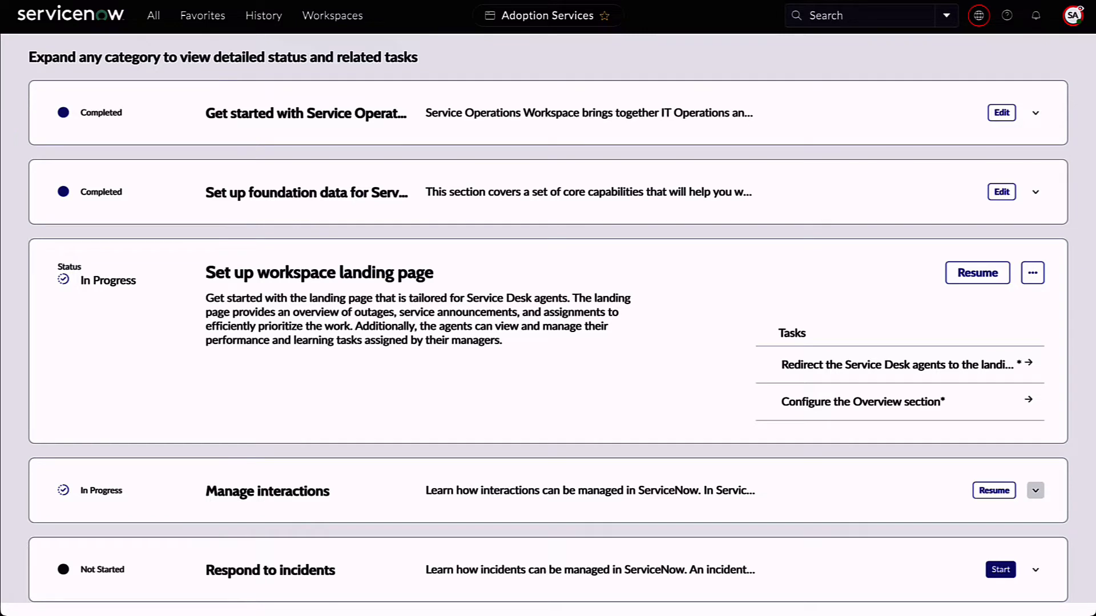
{"action": "left_click", "coordinate": [992, 490]}
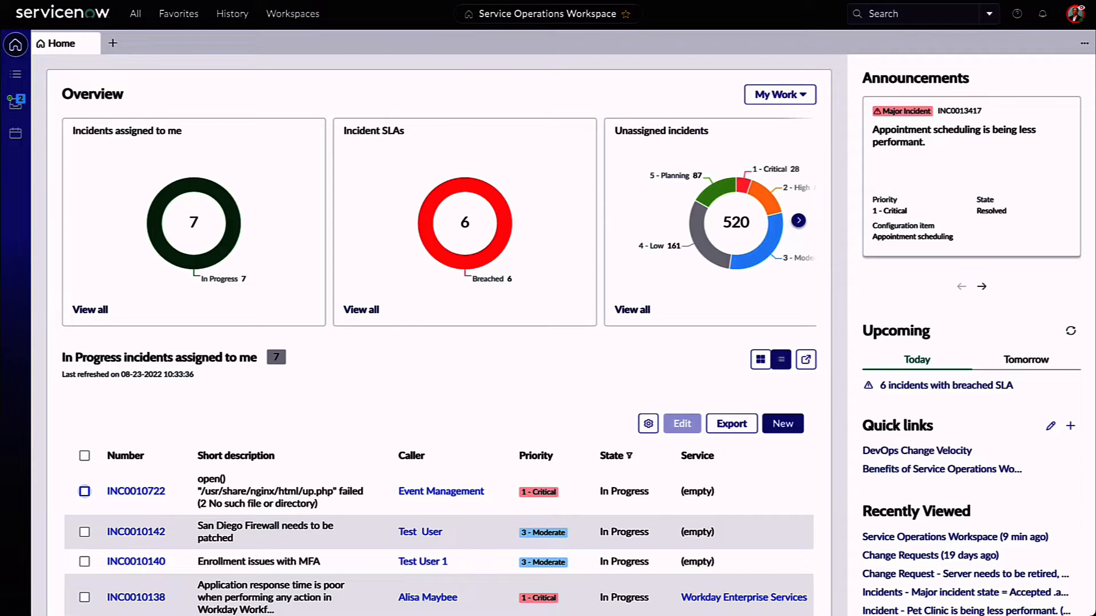
Scroll down the Service Operations Workspace Home page until the welcome tour appears.
{"action": "scroll", "scroll_direction": "down", "scroll_amount": 3}
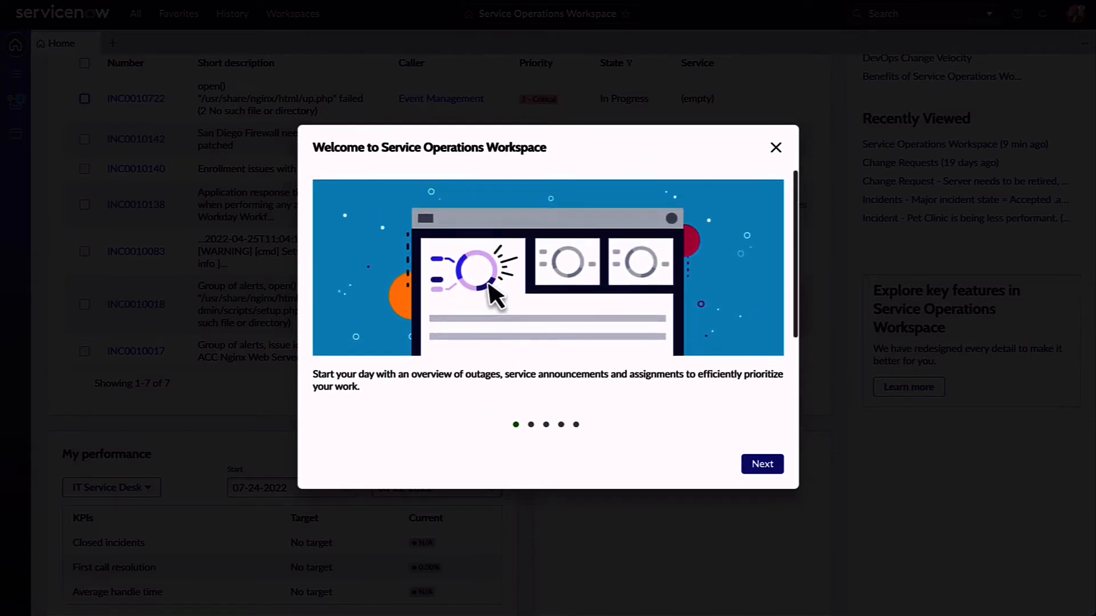
Advance the tour through the on-call experts and collaboration slides, close it, and open INC0010722.
{"action": "left_click", "coordinate": [760, 464]}
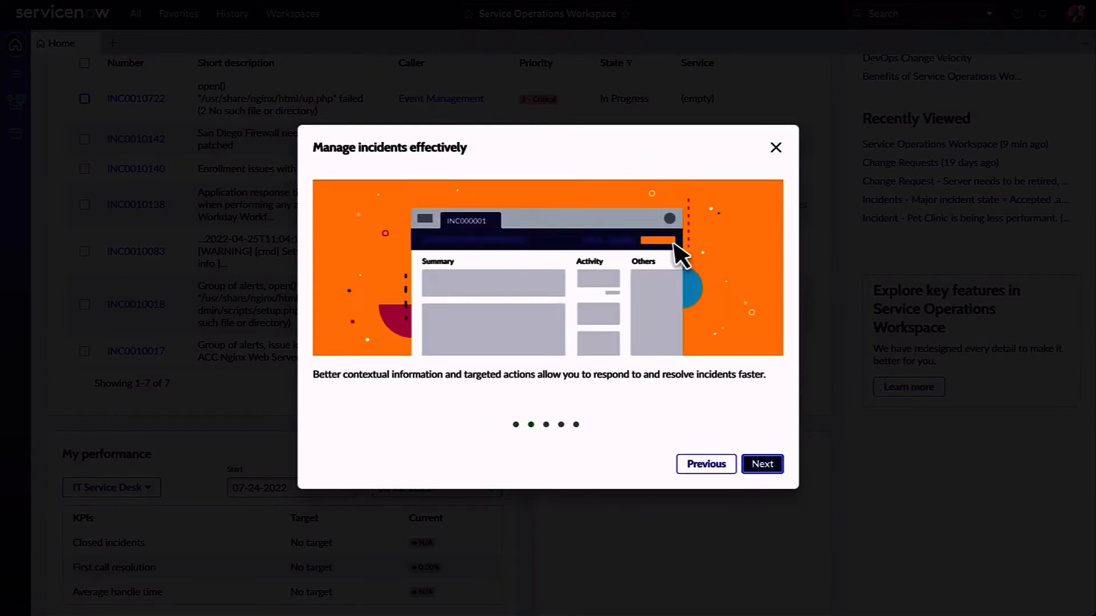
{"action": "left_click", "coordinate": [761, 463]}
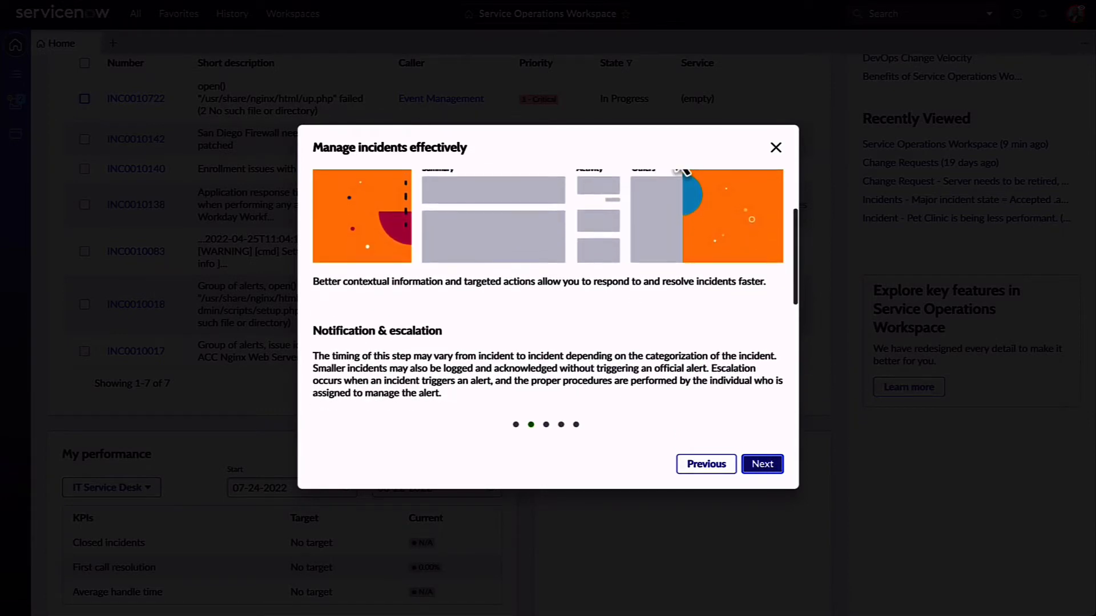
{"action": "scroll", "scroll_direction": "down", "scroll_amount": 3}
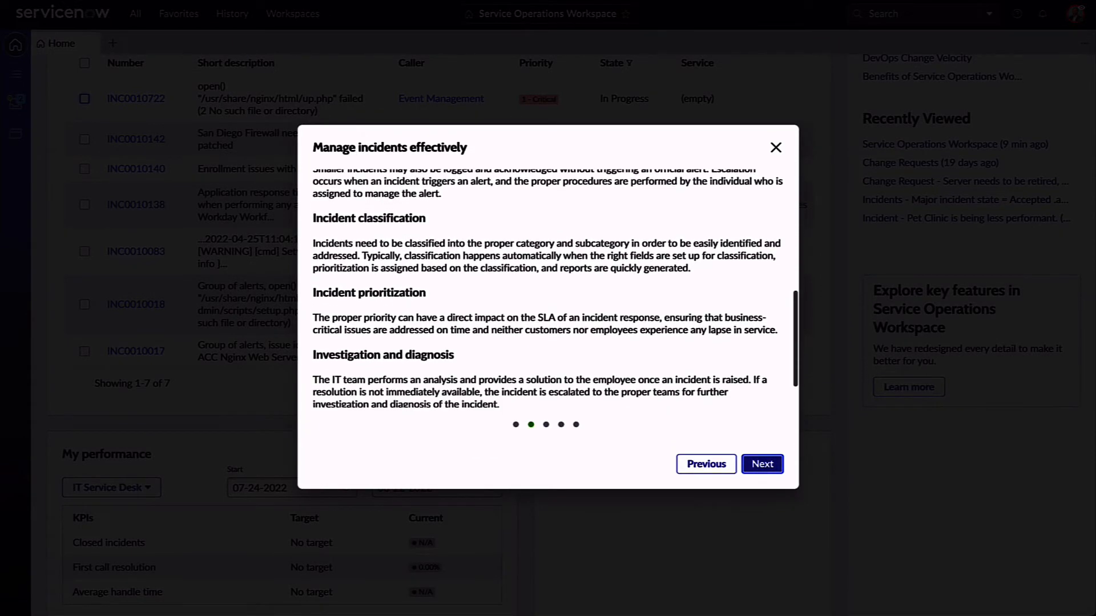
{"action": "scroll", "scroll_direction": "down", "scroll_amount": 3}
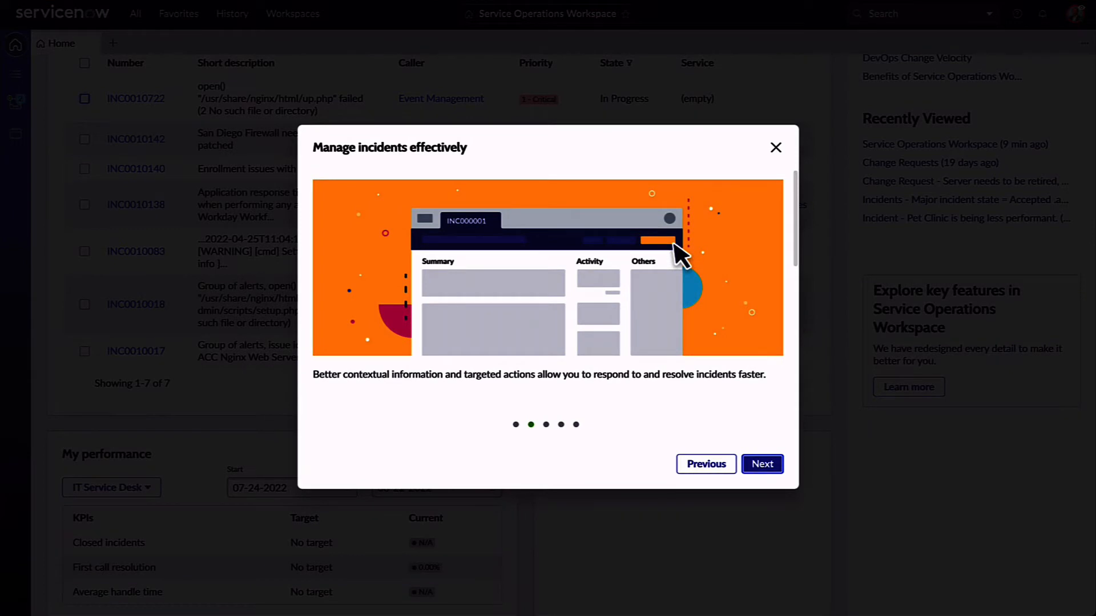
{"action": "left_click", "coordinate": [762, 464]}
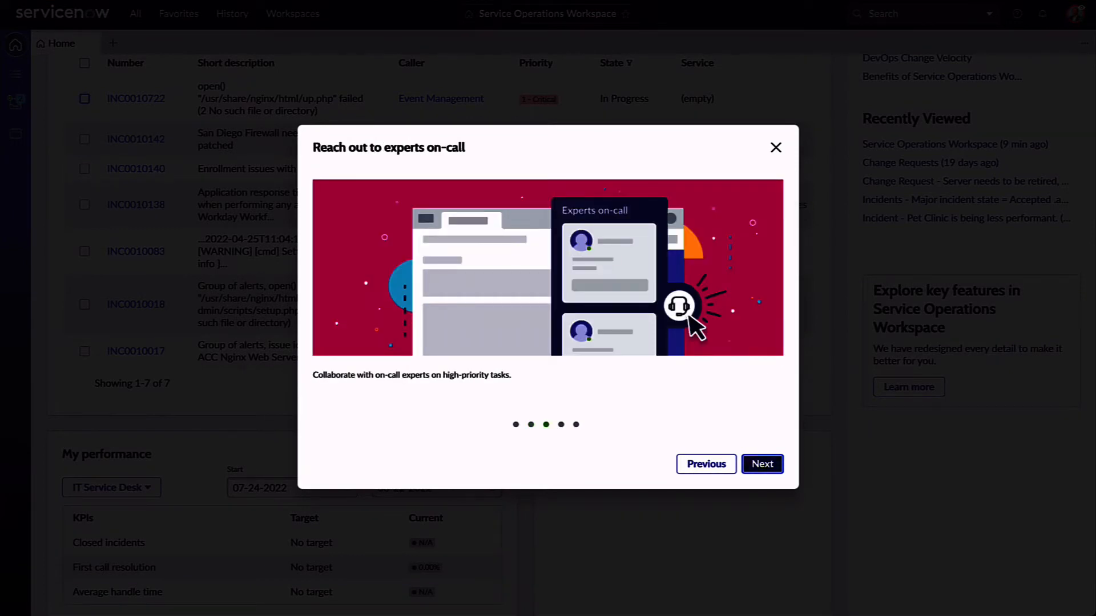
{"action": "left_click", "coordinate": [761, 464]}
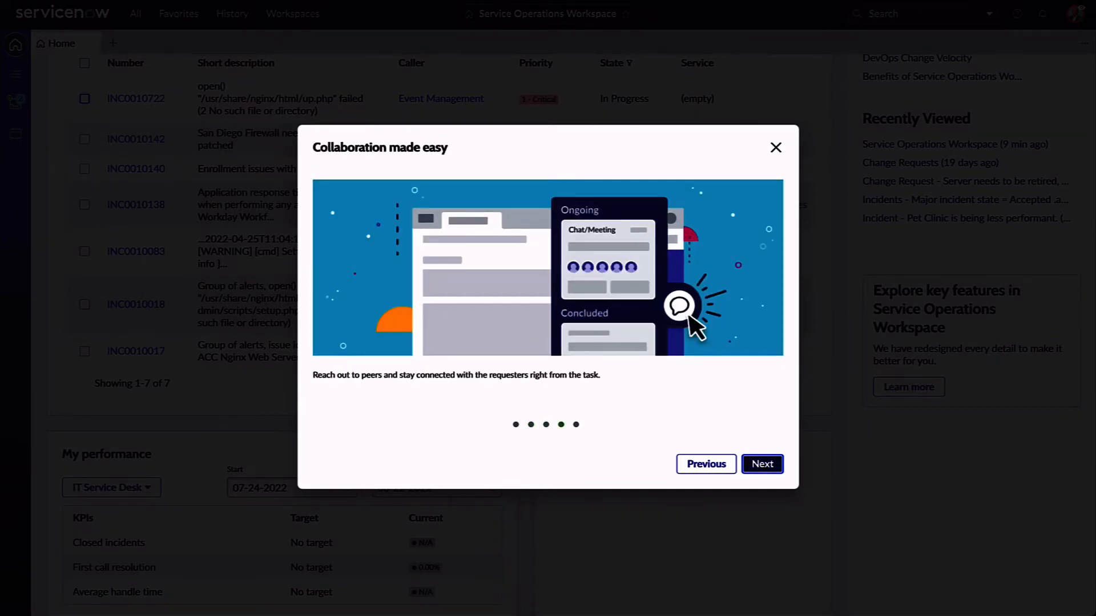
{"action": "left_click", "coordinate": [775, 147]}
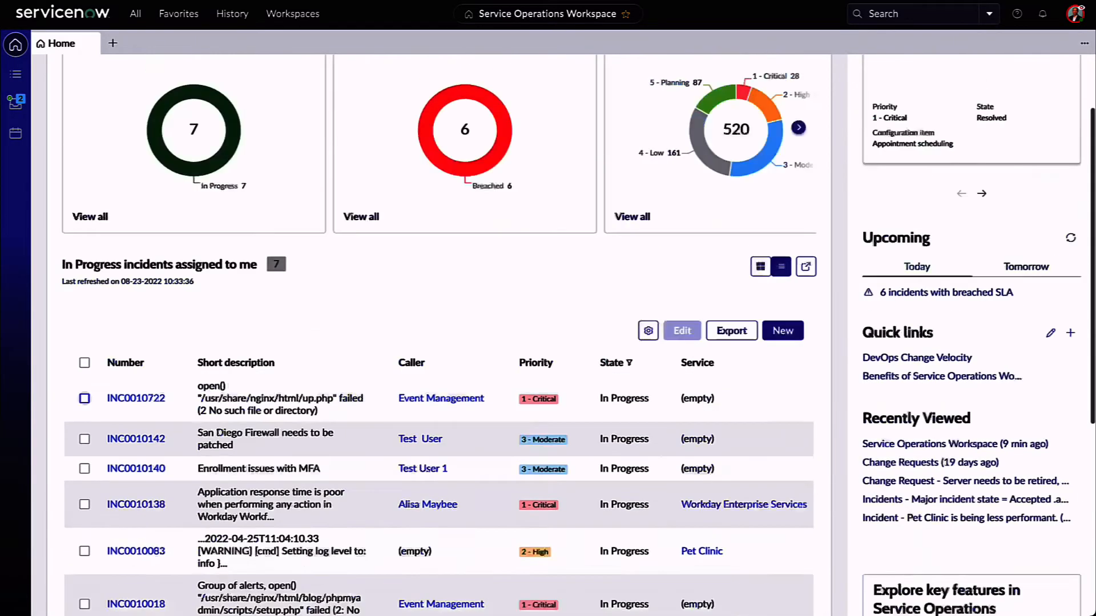
{"action": "left_click", "coordinate": [135, 398]}
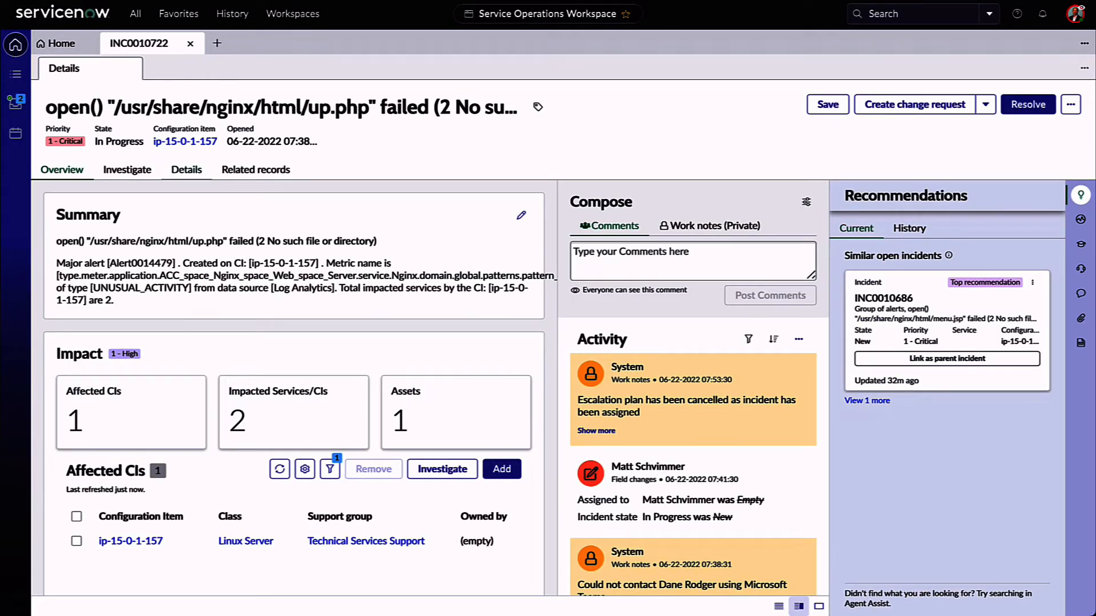
Check INC0010722's Details and Task SLAs, then its Investigate metrics with the server Overview expanded.
{"action": "left_click", "coordinate": [186, 169]}
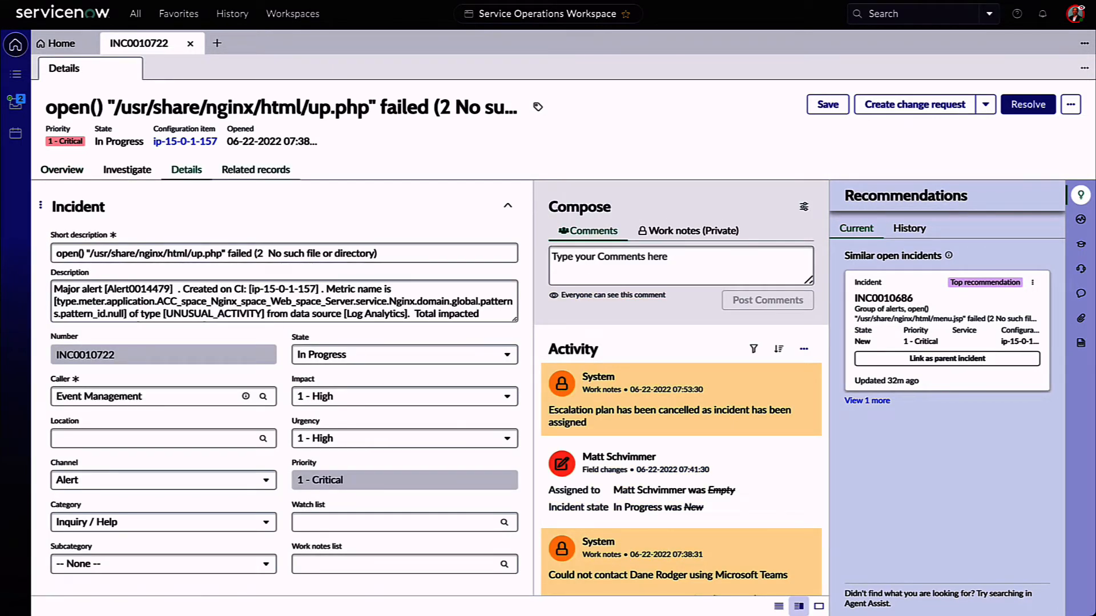
{"action": "left_click", "coordinate": [255, 169]}
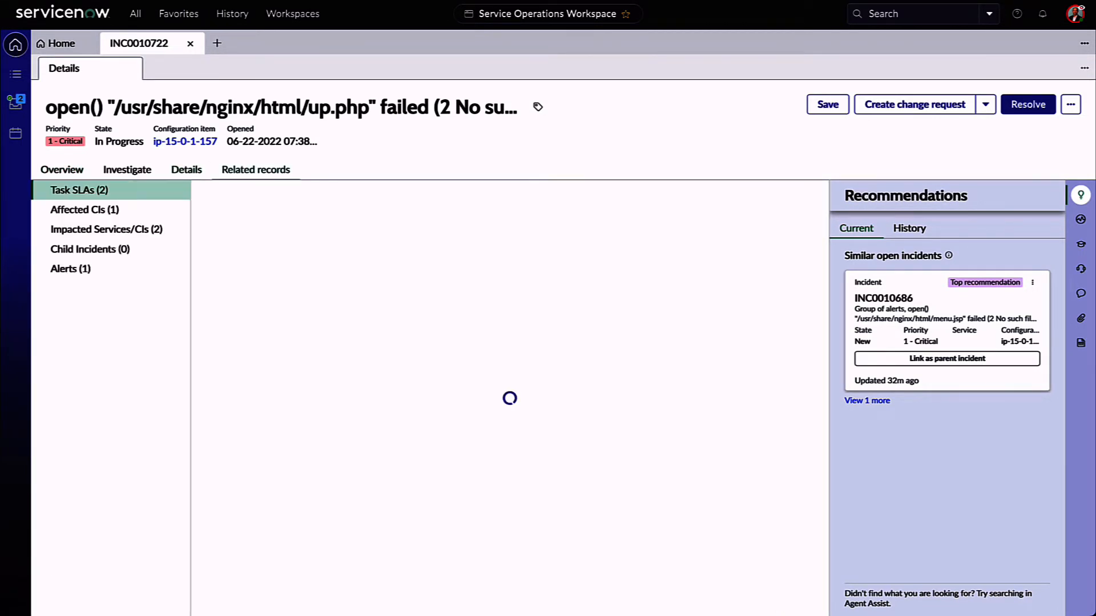
{"action": "left_click", "coordinate": [79, 189]}
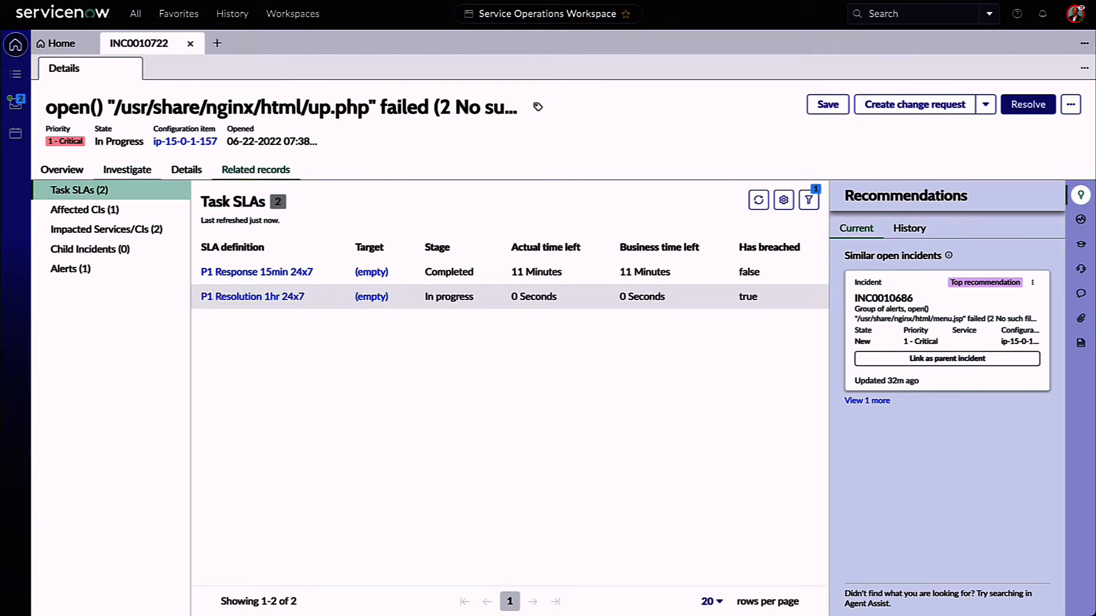
{"action": "left_click", "coordinate": [128, 169]}
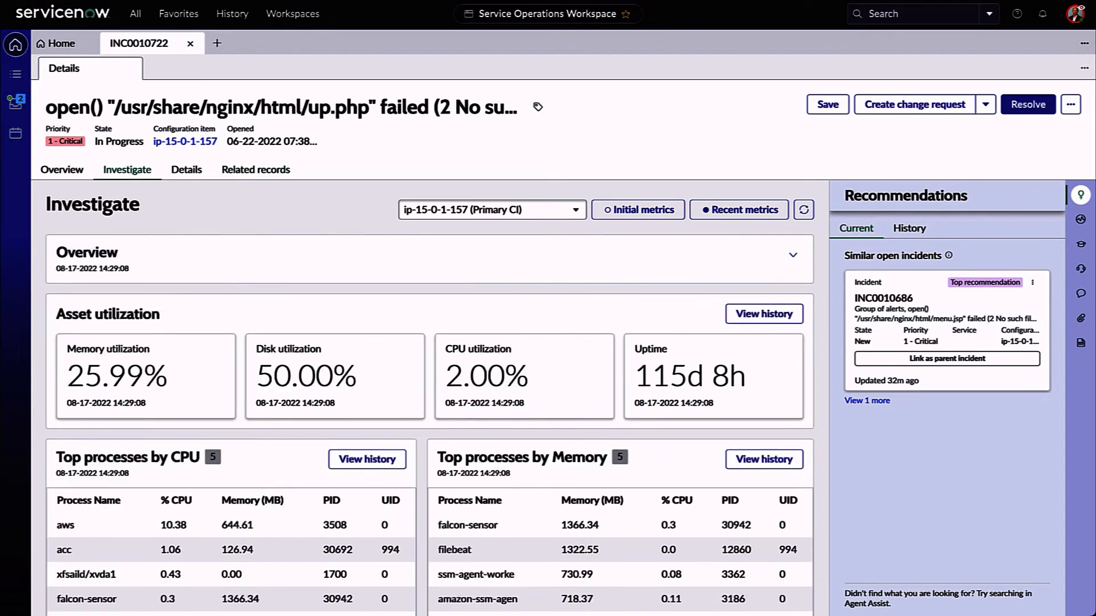
{"action": "left_click", "coordinate": [793, 254]}
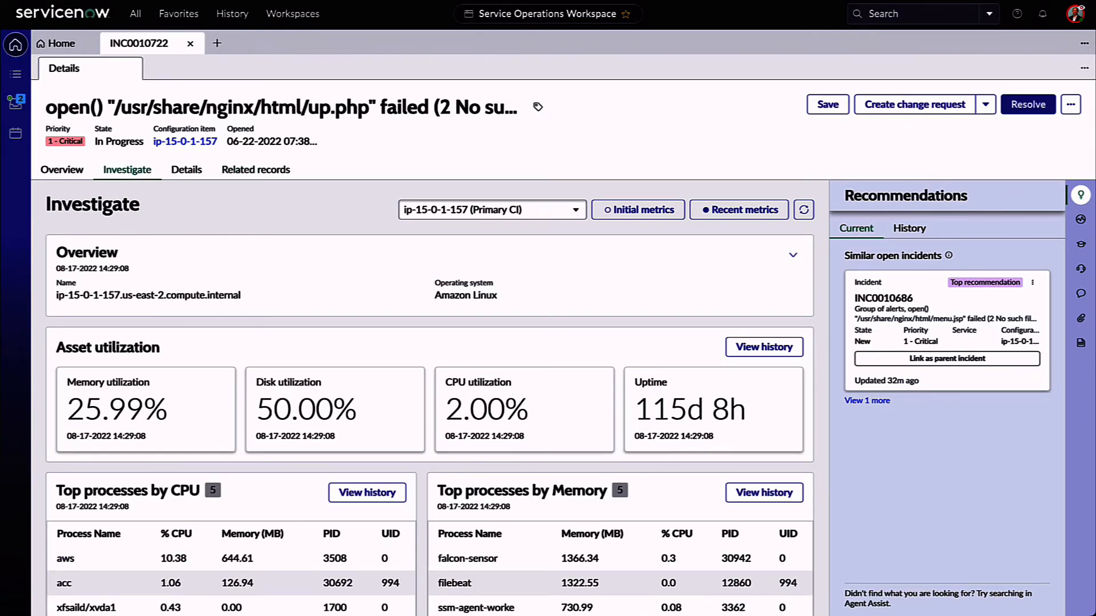